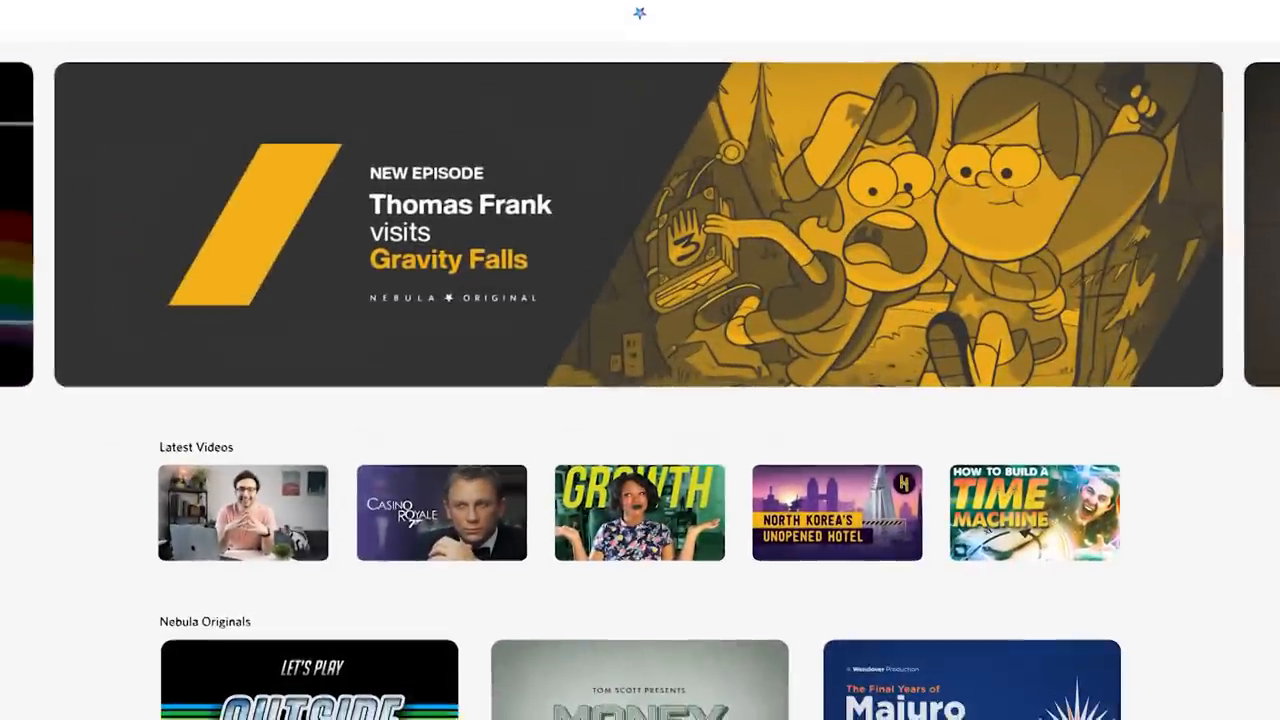
scroll("down", 3)
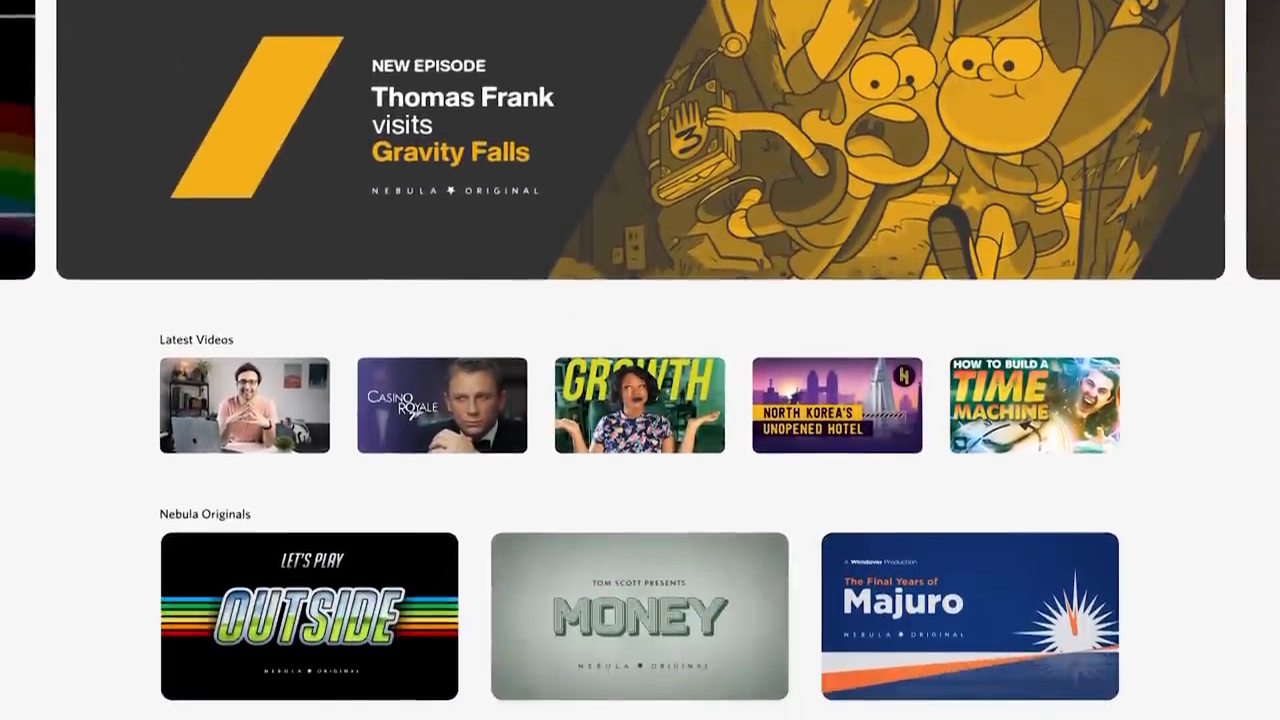
scroll("down", 3)
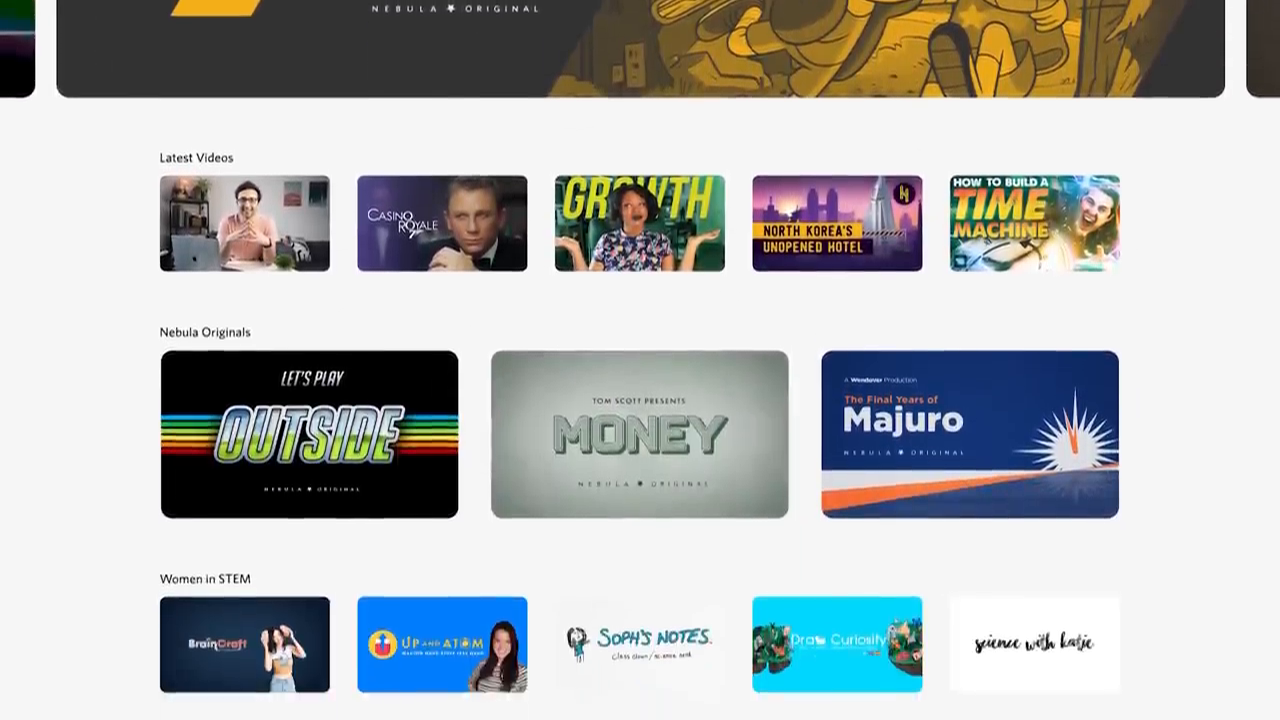
scroll("down", 3)
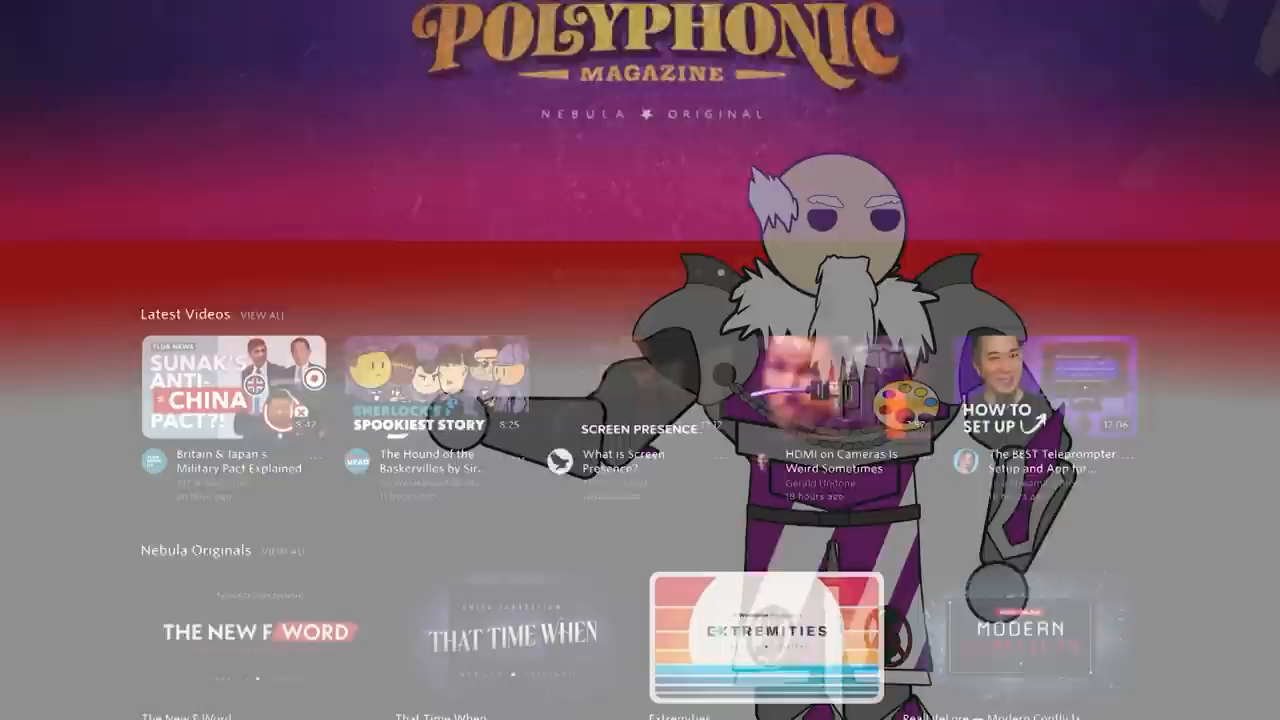
scroll("down", 3)
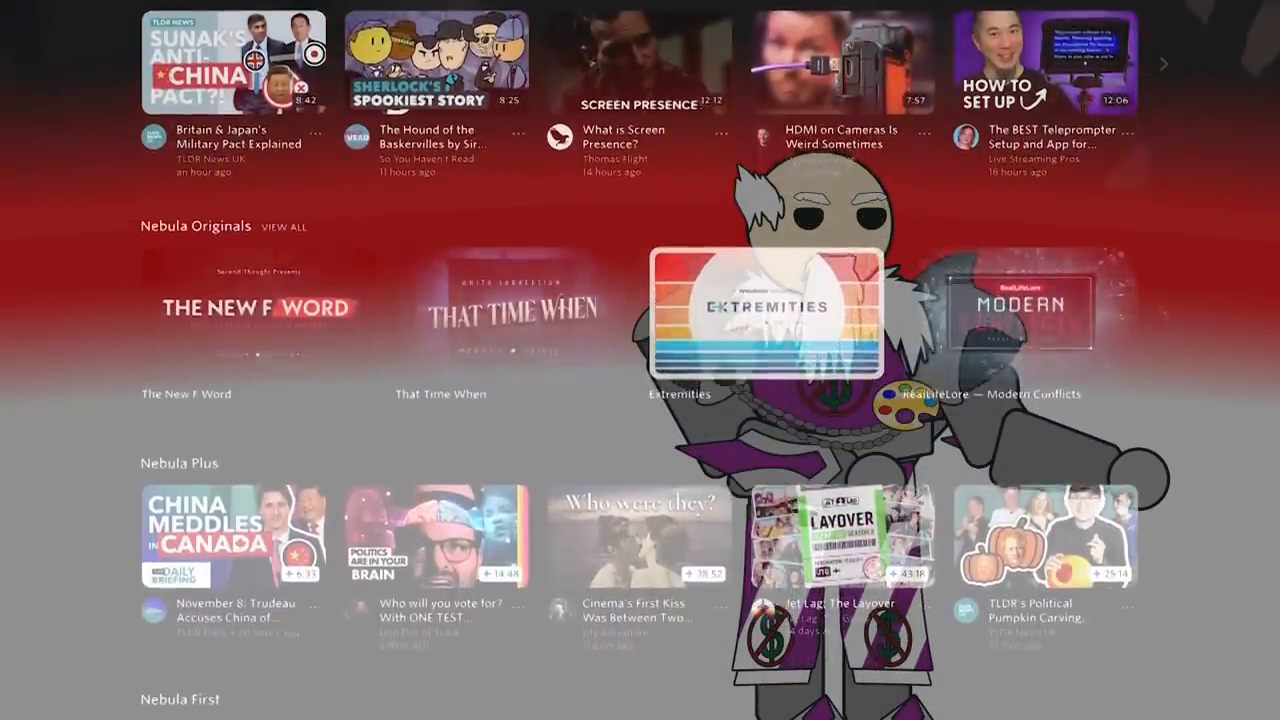
scroll("down", 3)
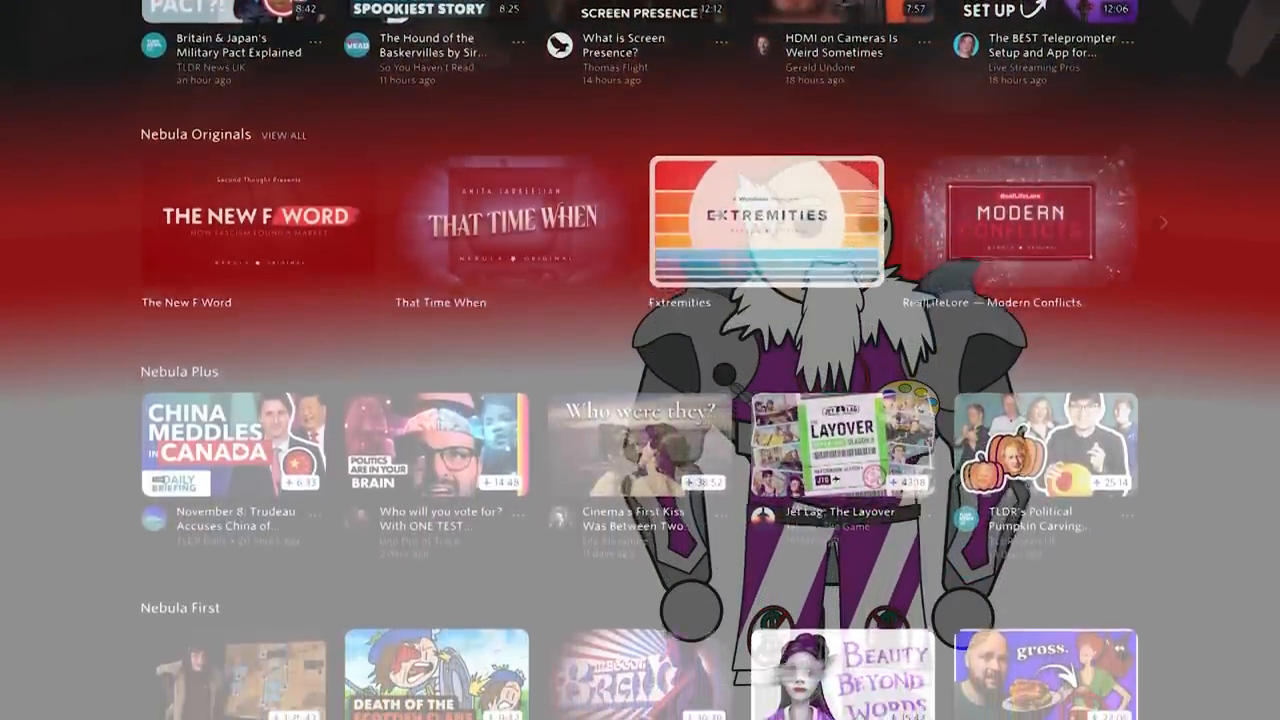
scroll("down", 3)
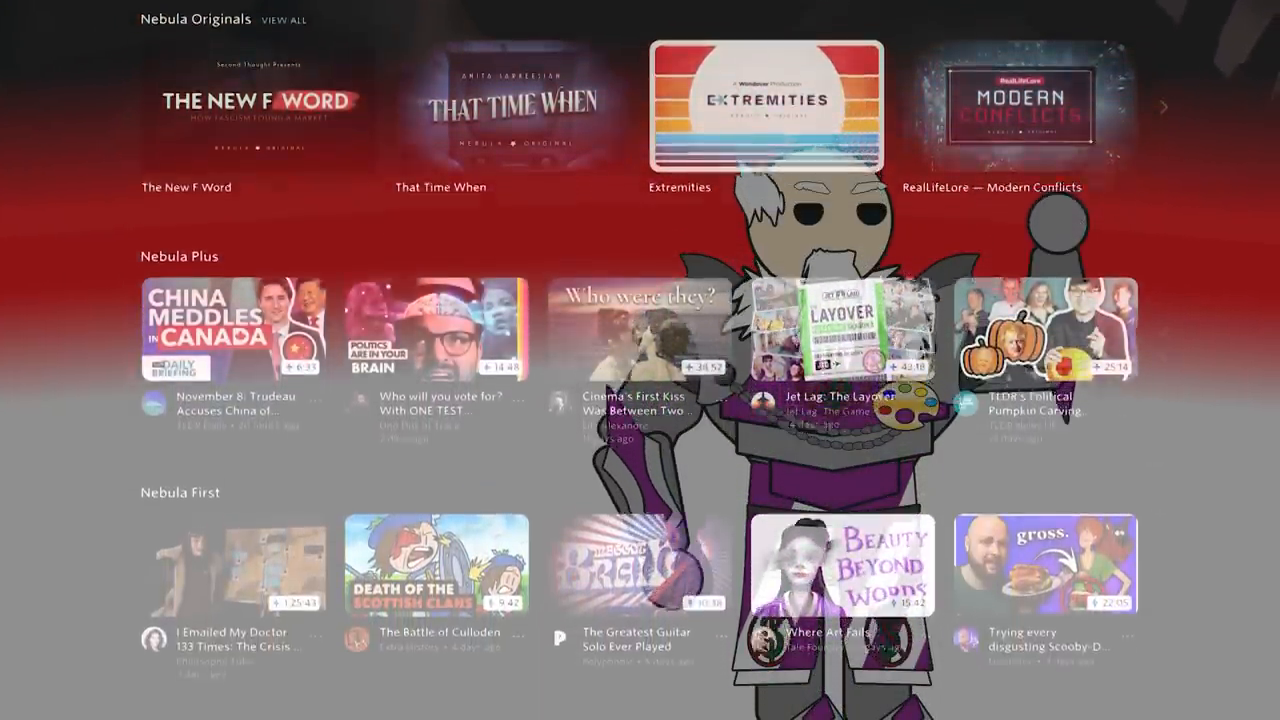
scroll("down", 3)
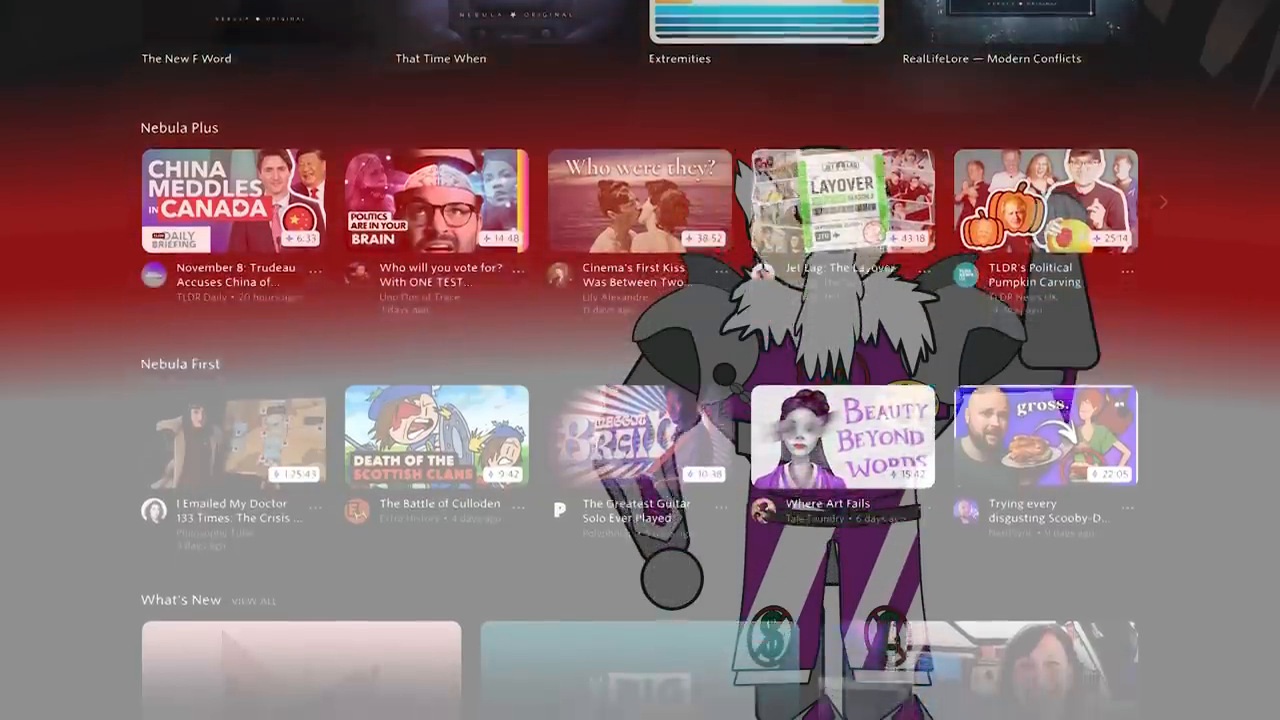